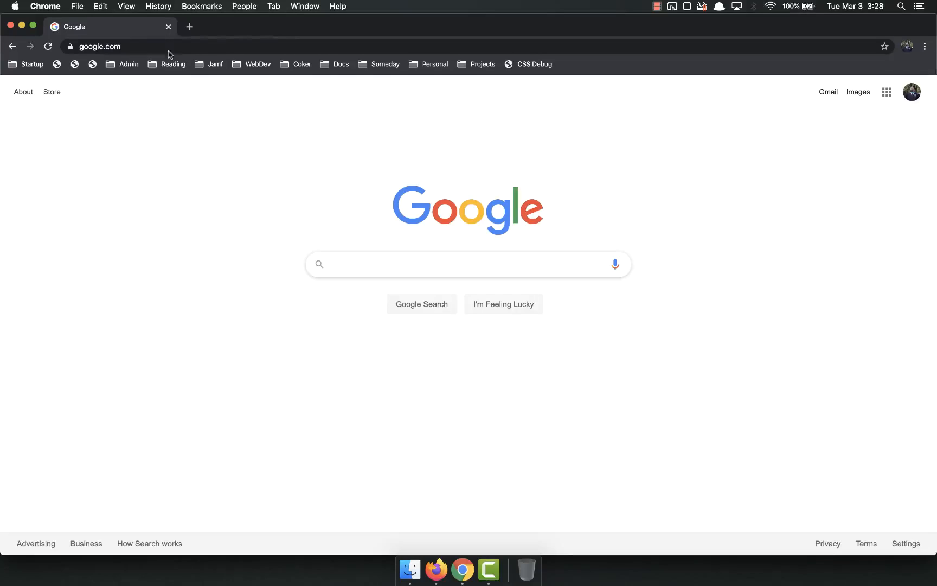
# - Reveal Chrome's View > Developer submenu while on the Google homepage
pyautogui.click(126, 7)
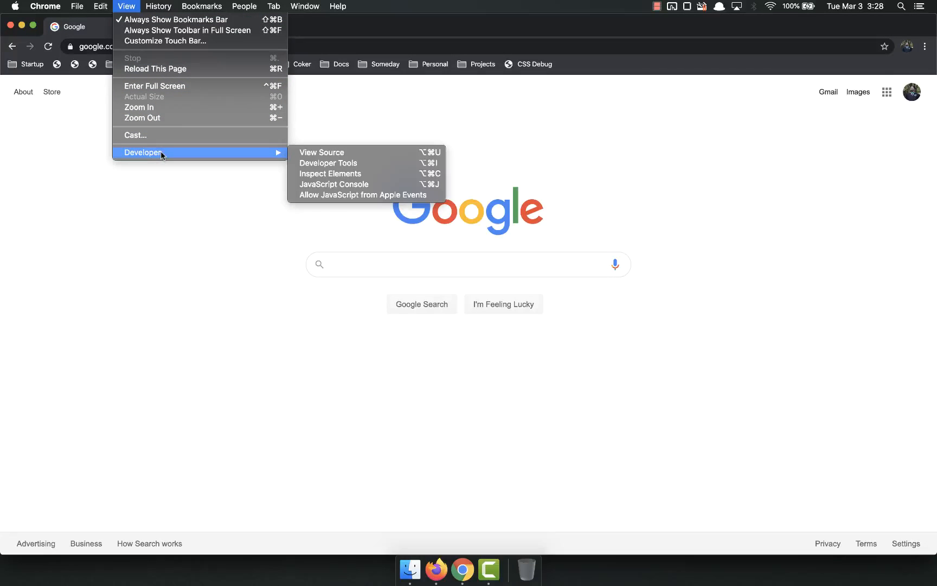
pyautogui.moveTo(333, 184)
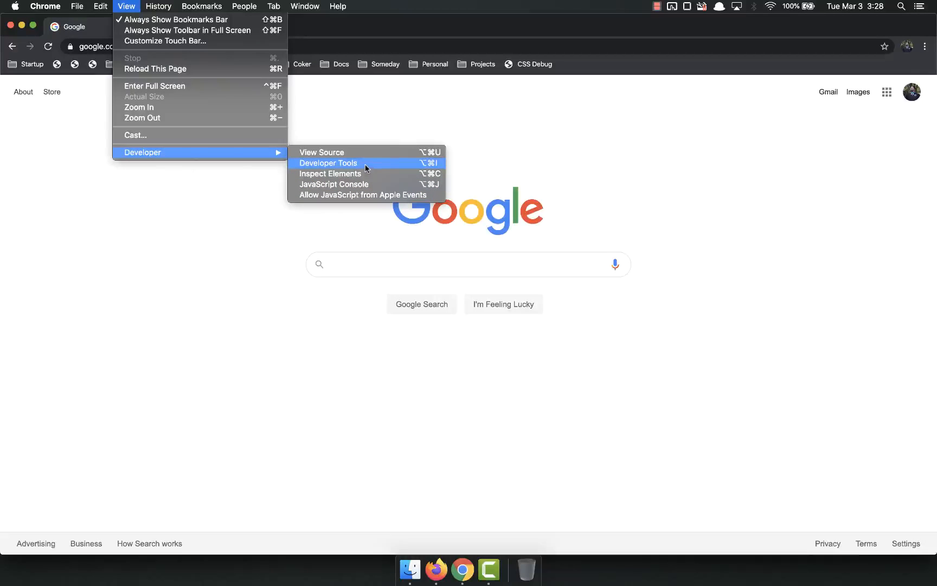
pyautogui.moveTo(414, 164)
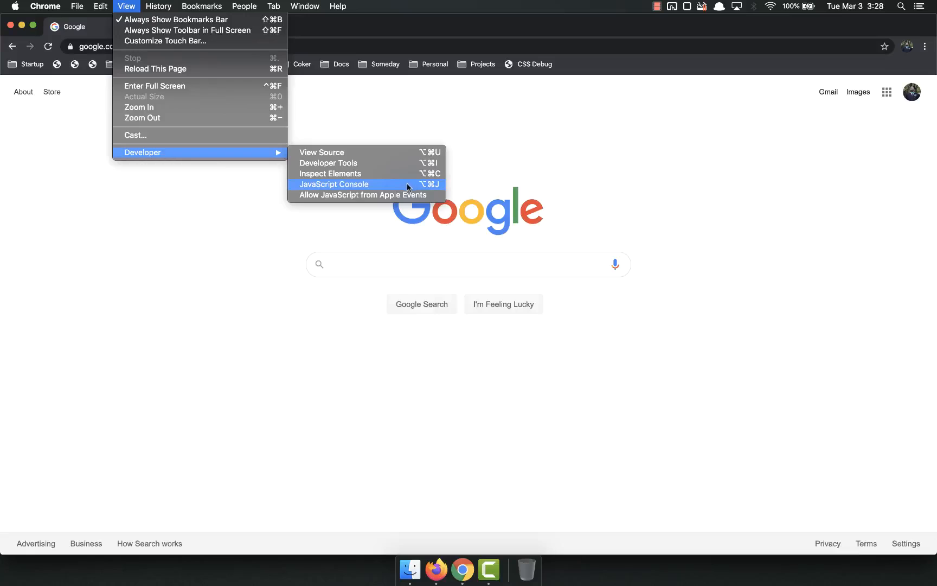
# - Inspect the Google homepage so DevTools opens on the Console tab
pyautogui.rightClick(171, 278)
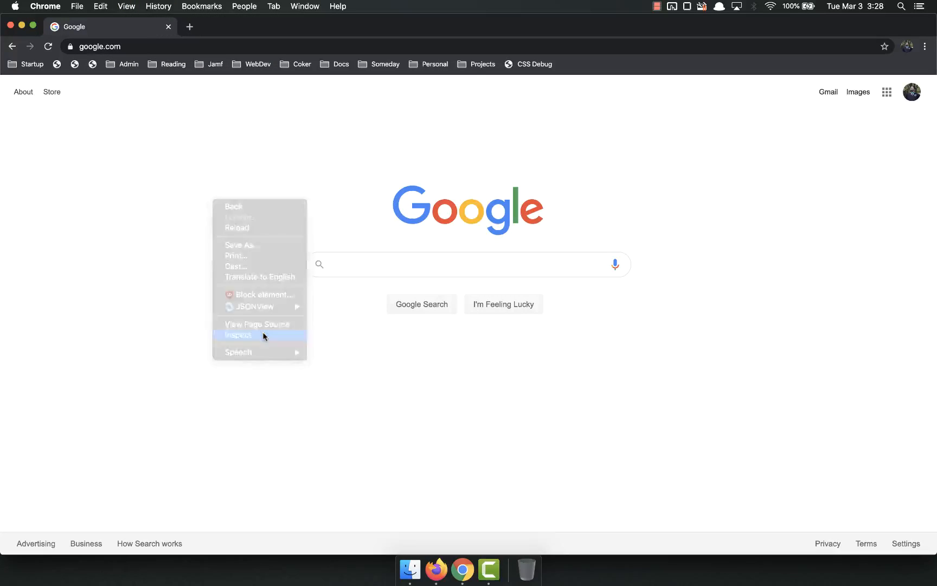
pyautogui.click(237, 335)
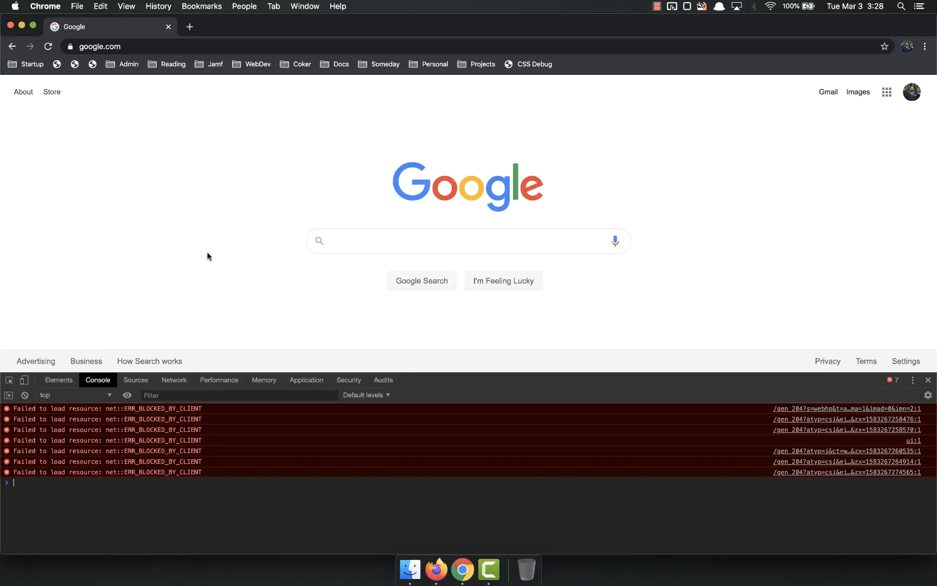
pyautogui.moveTo(301, 514)
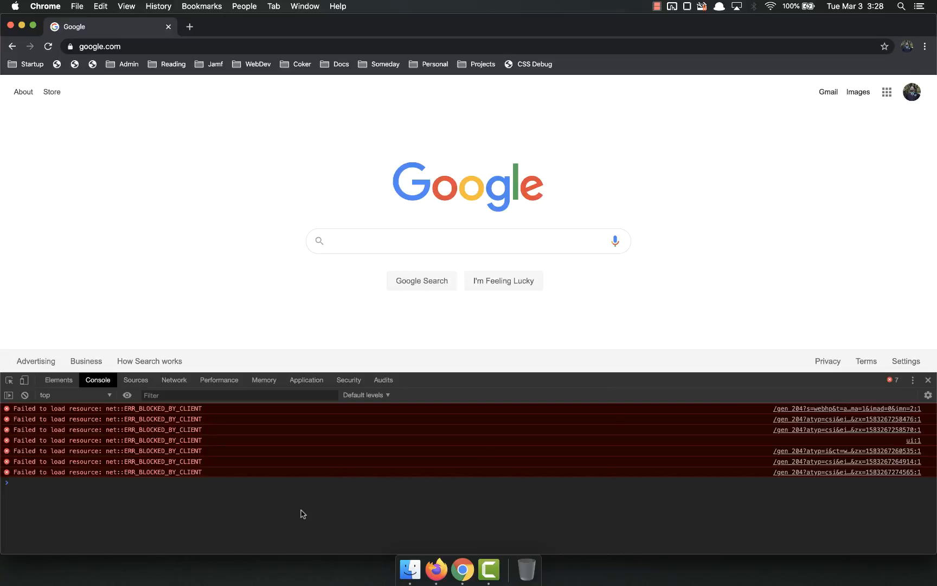
# - Run clear to wipe the blocked-resource errors from the console
pyautogui.write('clear')
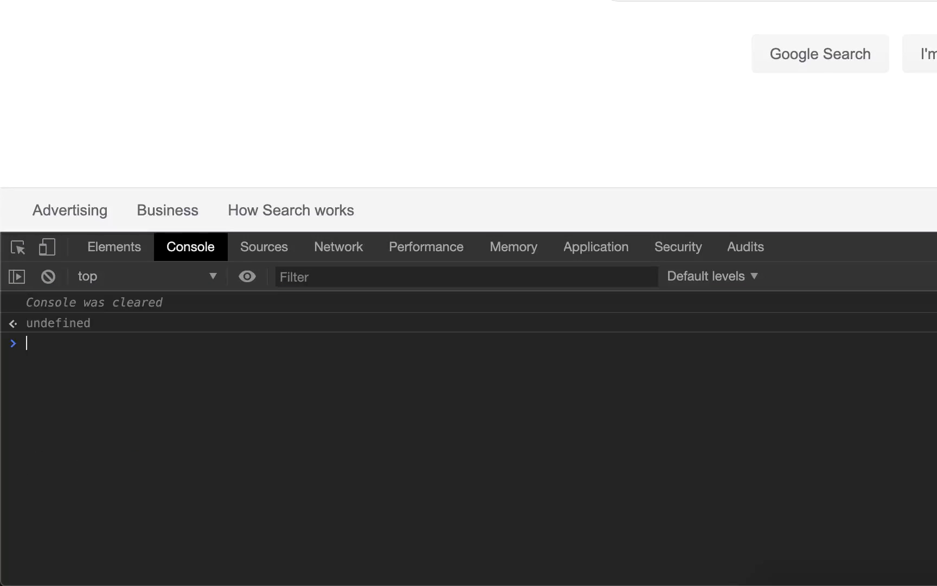
pyautogui.moveTo(403, 417)
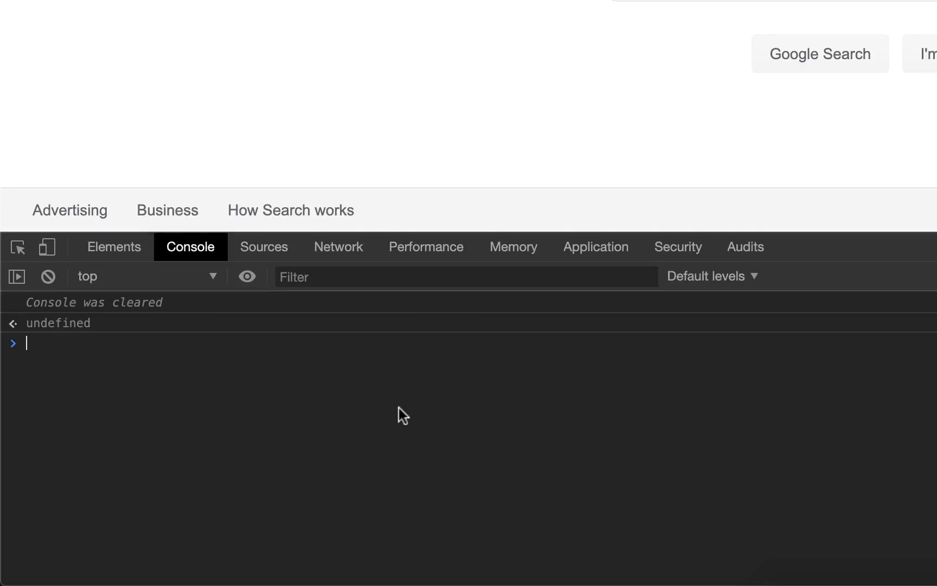
pyautogui.moveTo(268, 285)
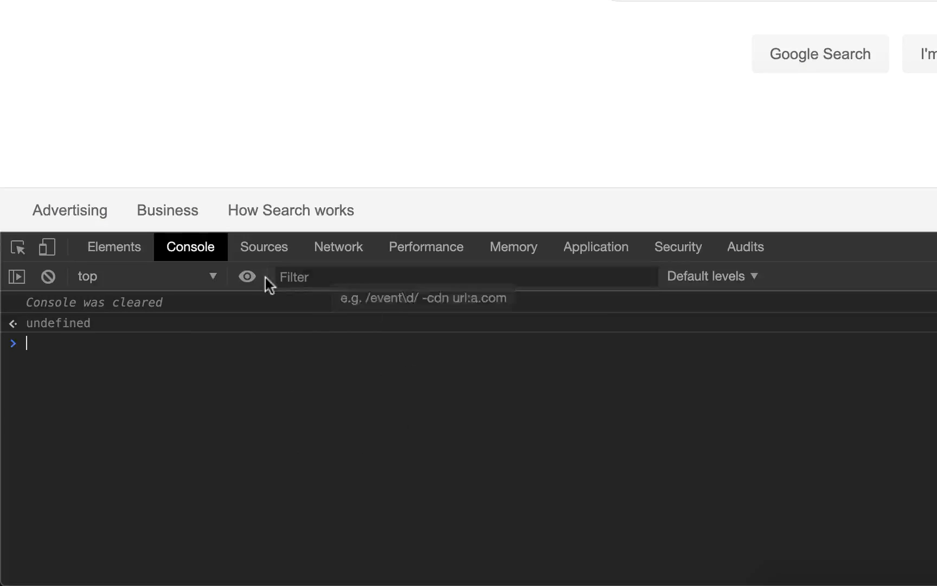
pyautogui.moveTo(291, 422)
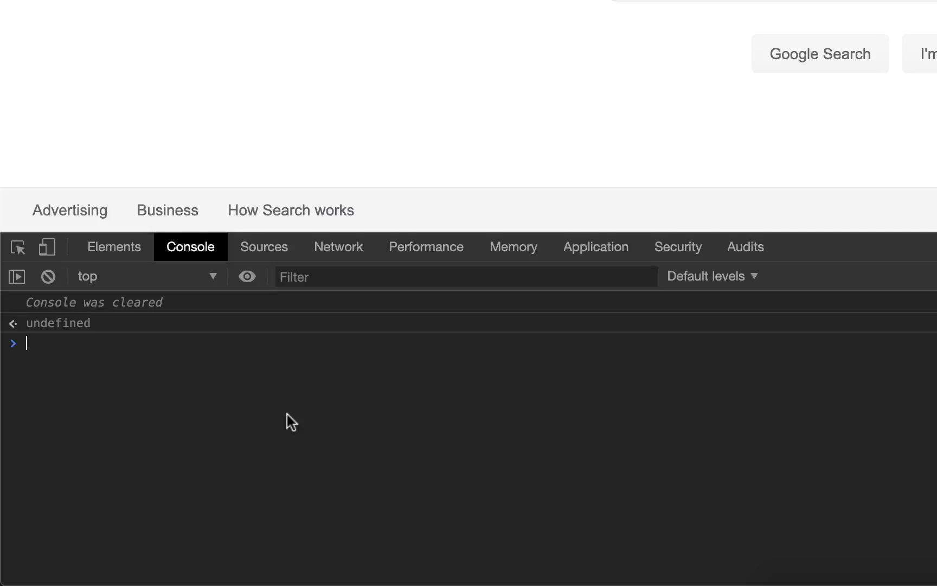
pyautogui.moveTo(615, 435)
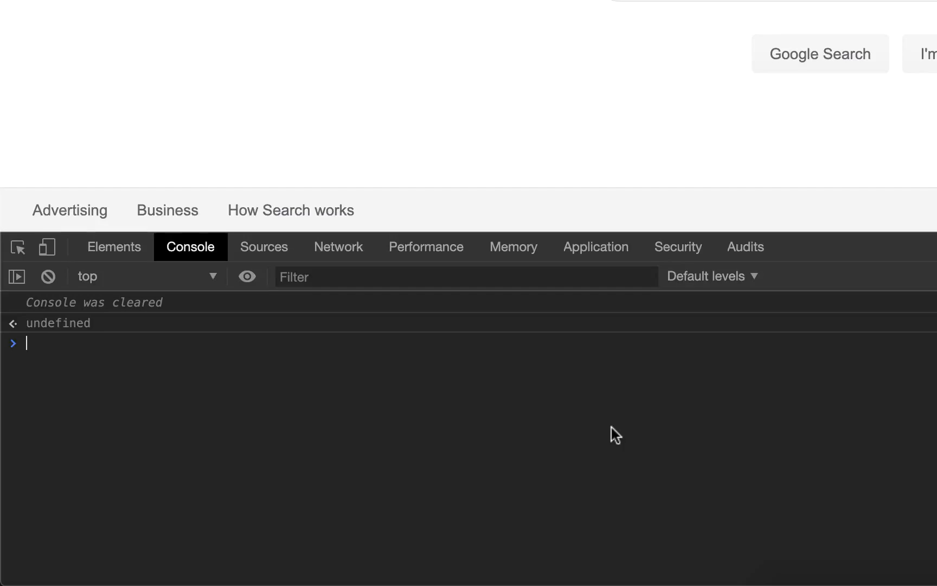
pyautogui.moveTo(371, 433)
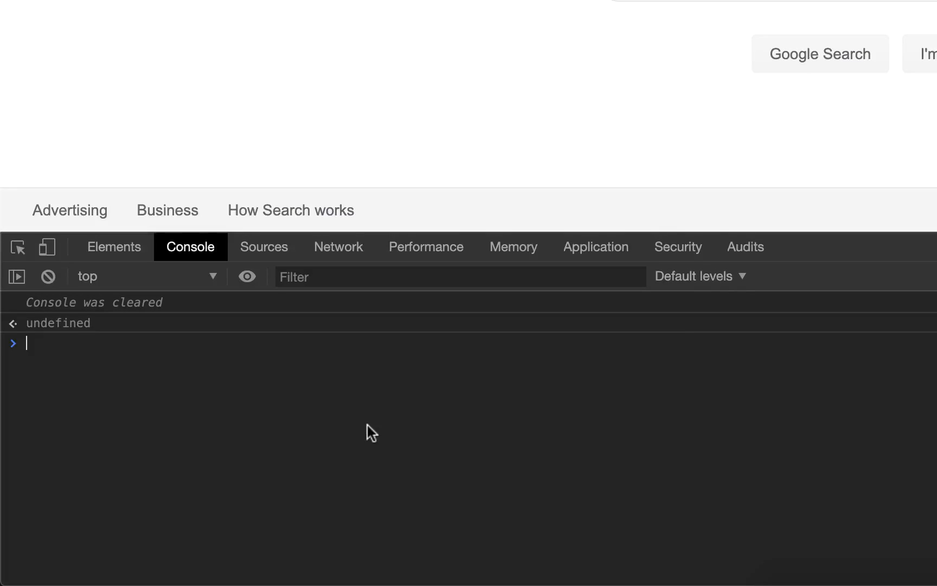
# - Grab the Google logo as img and run setInterval widening it by 5px every 100ms
pyautogui.write('const img = document.getElementById')
pyautogui.write('setInterval(() =>')
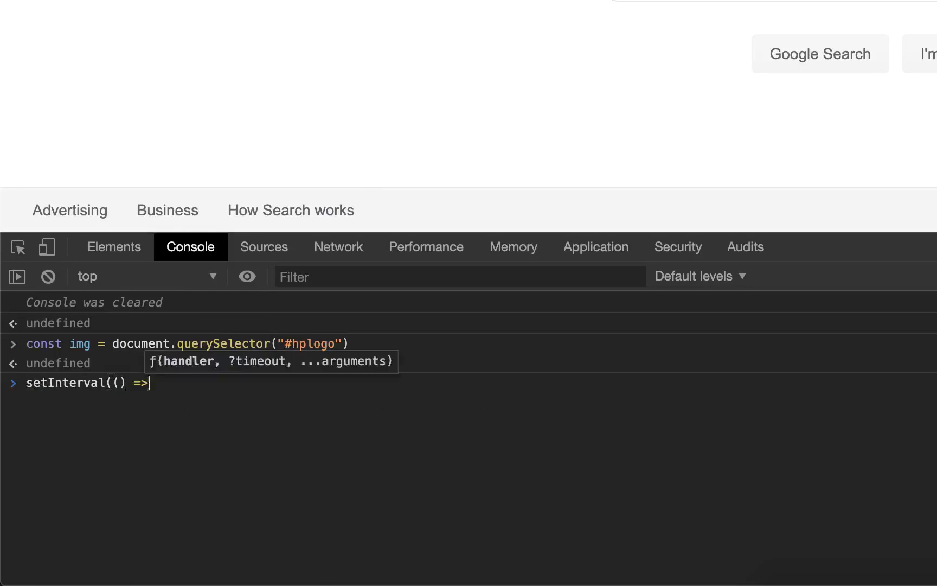
pyautogui.write('{img.width+=5}, 100)')
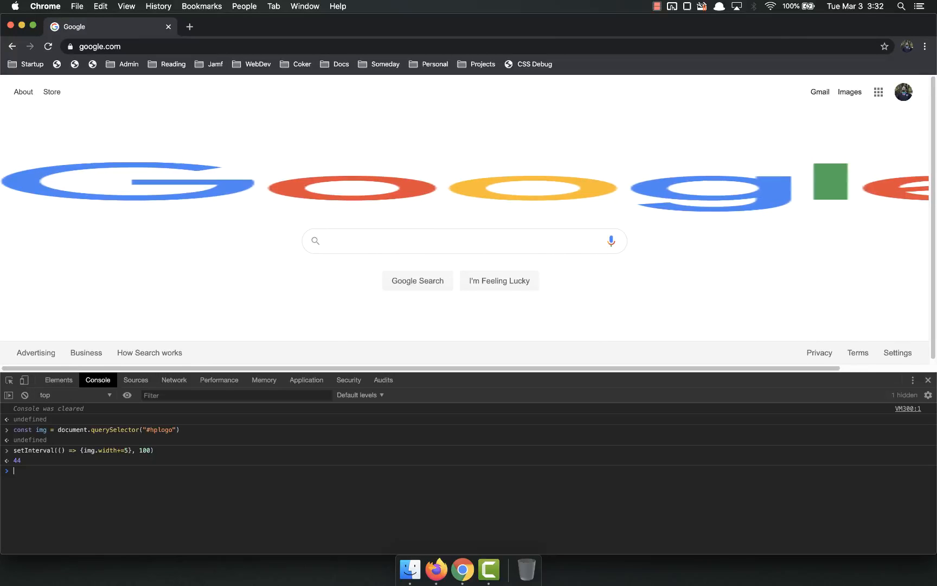
# - Run alert("Somethin's up!") from the console, then dismiss the popup with OK
pyautogui.write('alert("')
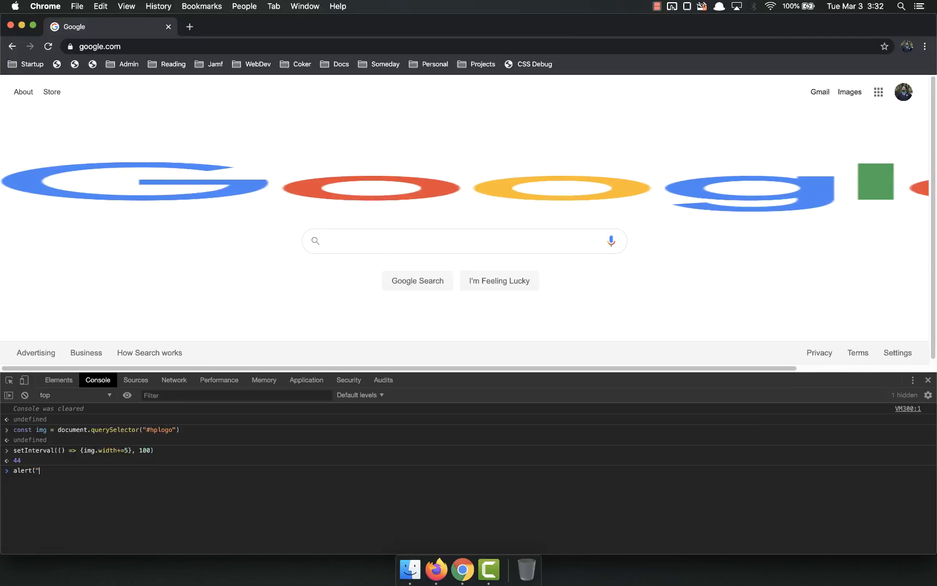
pyautogui.write("Somethin's u")
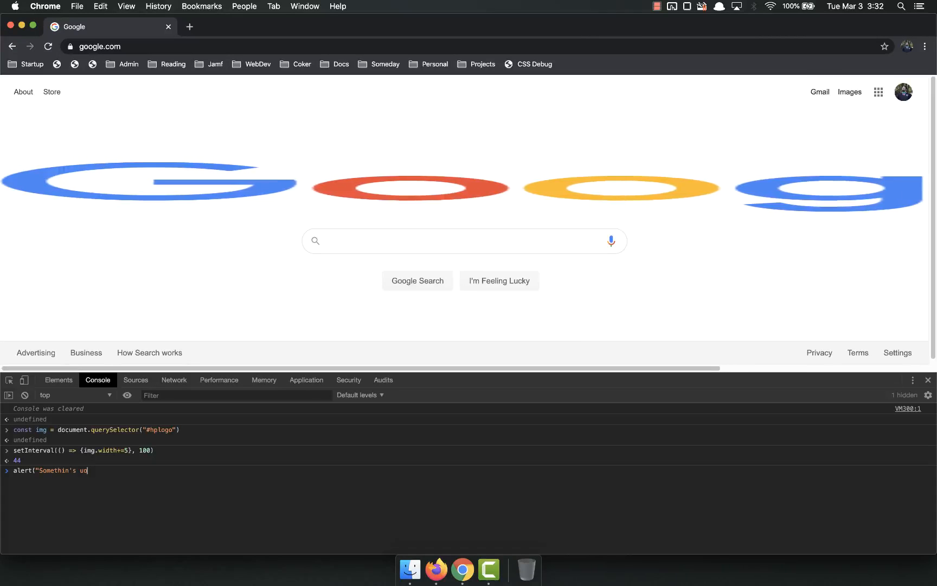
pyautogui.write('p!"')
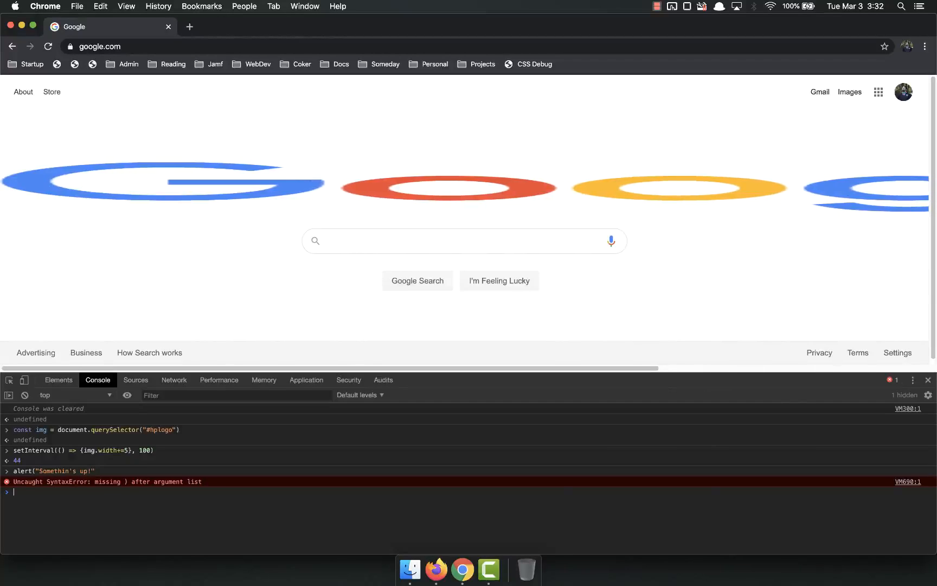
pyautogui.press('Enter')
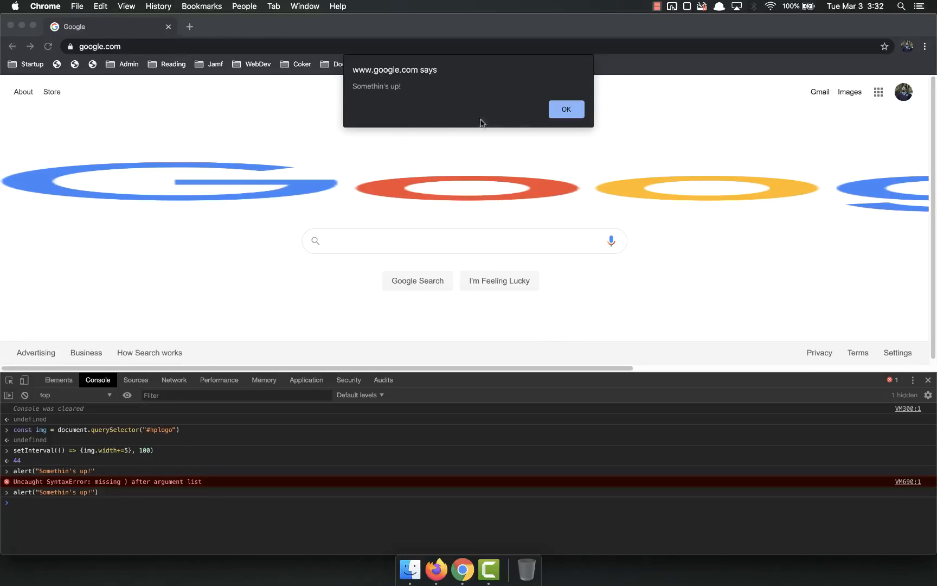
pyautogui.moveTo(501, 242)
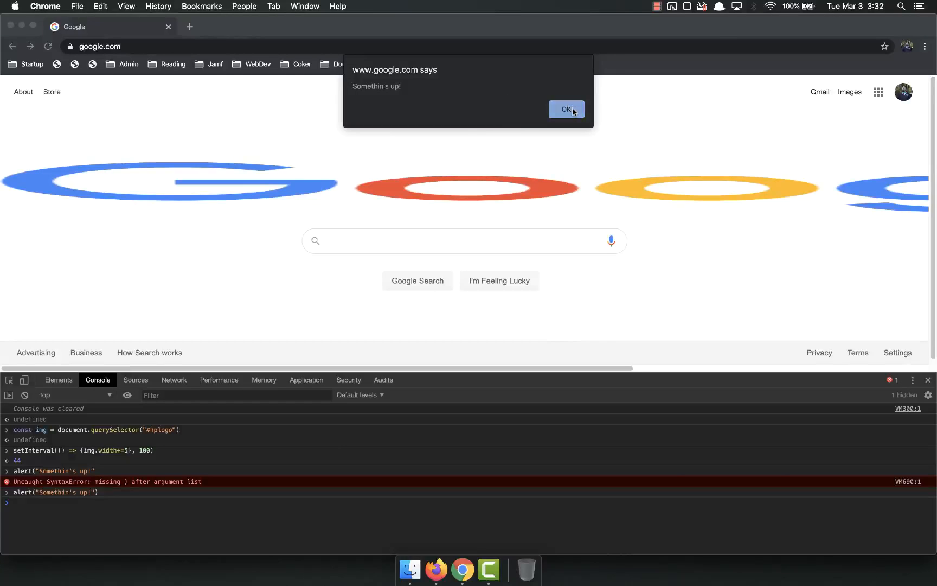
pyautogui.click(565, 110)
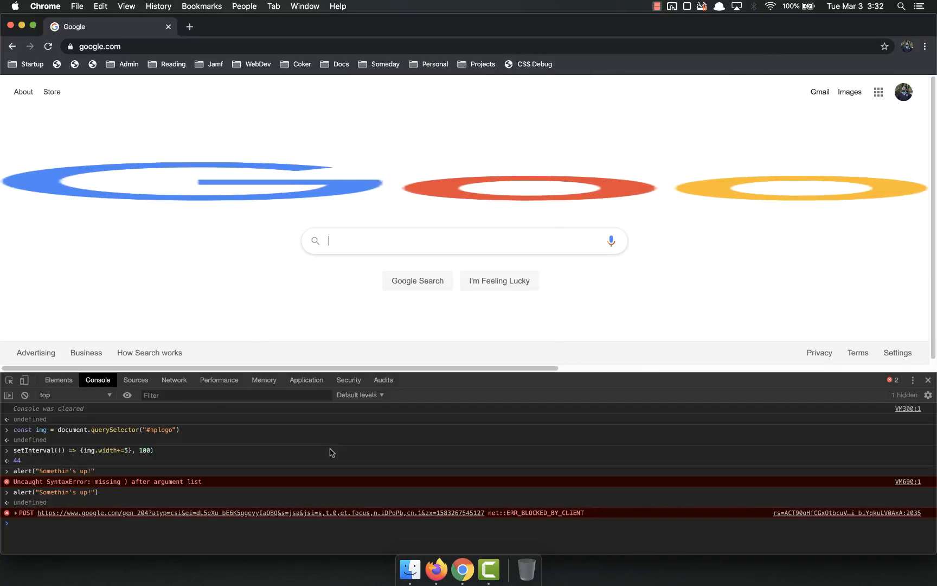